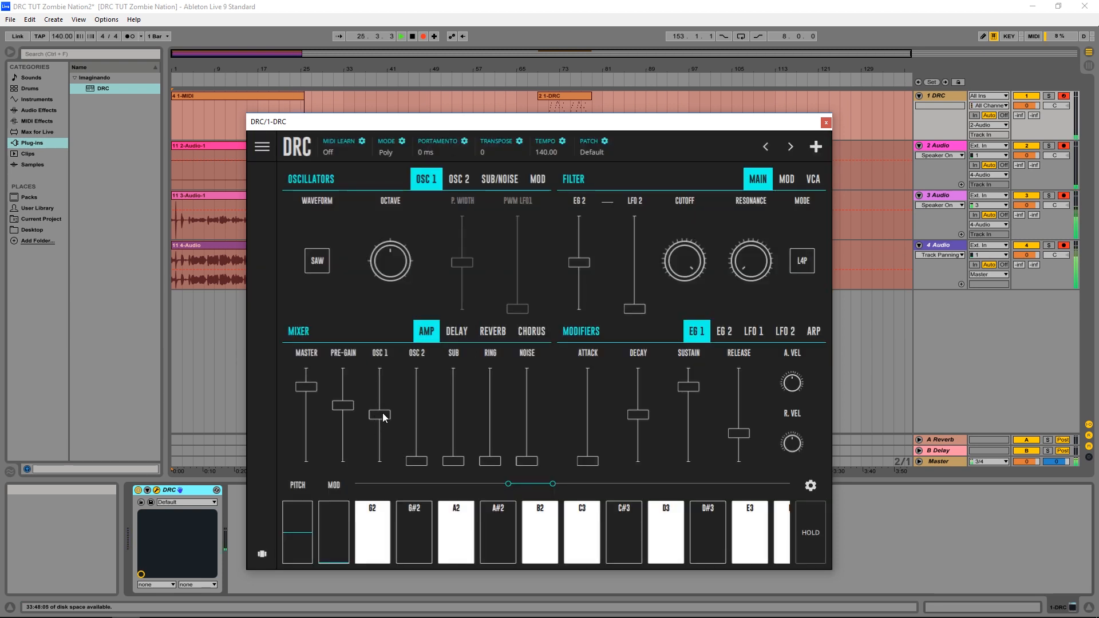
# Step: Raise OSC 1 in the DRC mixer and set OSC 2 to about 0.528
pyautogui.moveTo(378, 415); pyautogui.dragTo(379, 411)
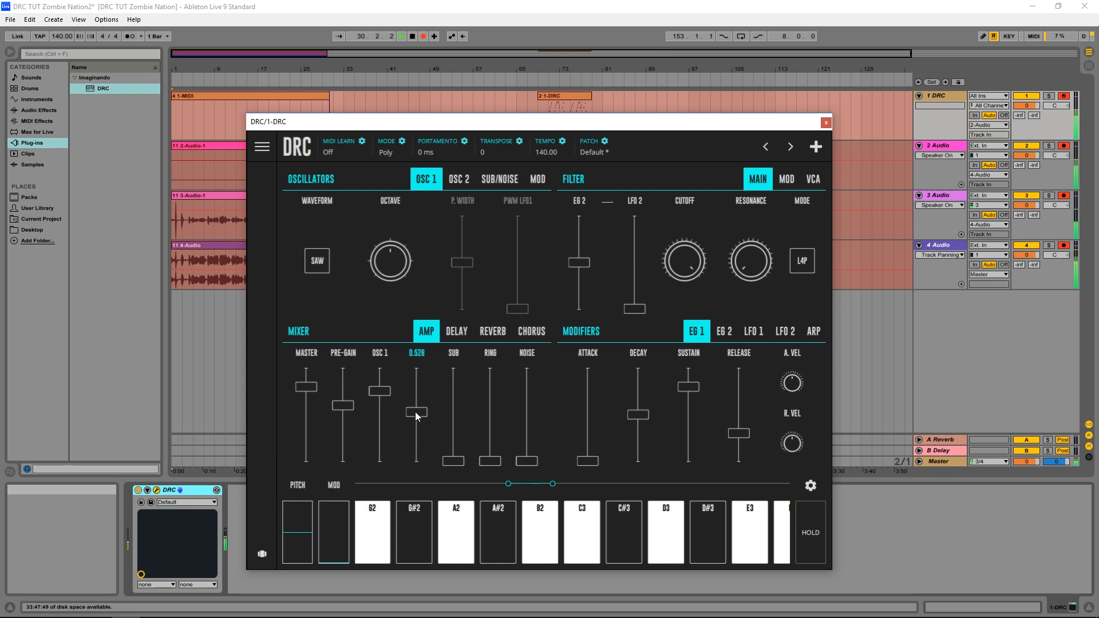
pyautogui.moveTo(415, 410); pyautogui.dragTo(415, 415)
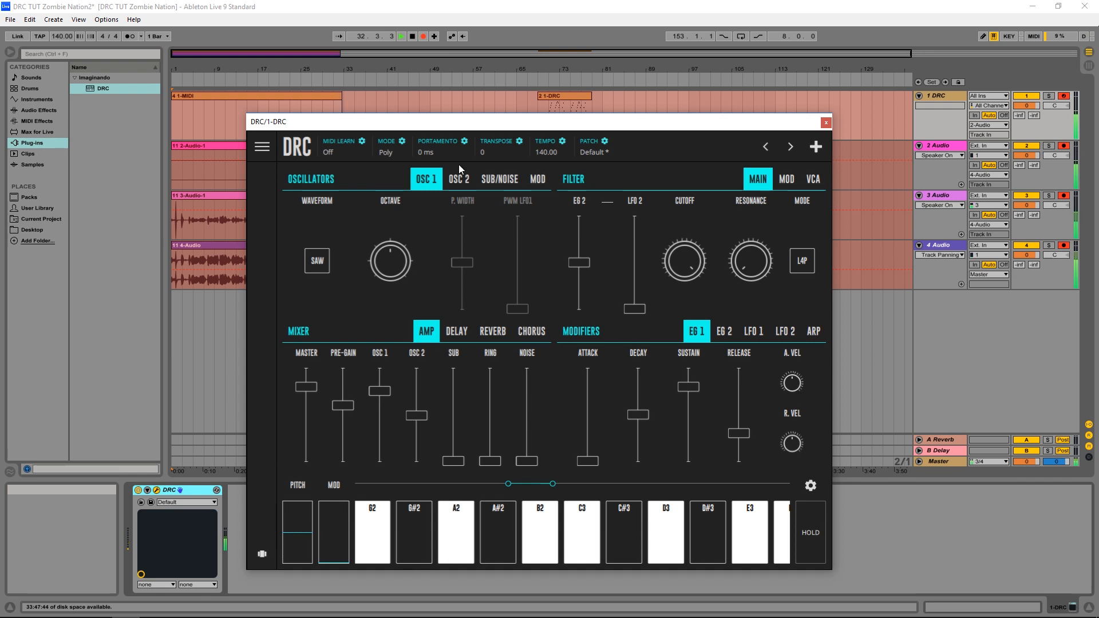
# Step: Show OSC 2 and nudge its FINE tuning slightly off centre for detune
pyautogui.click(458, 179)
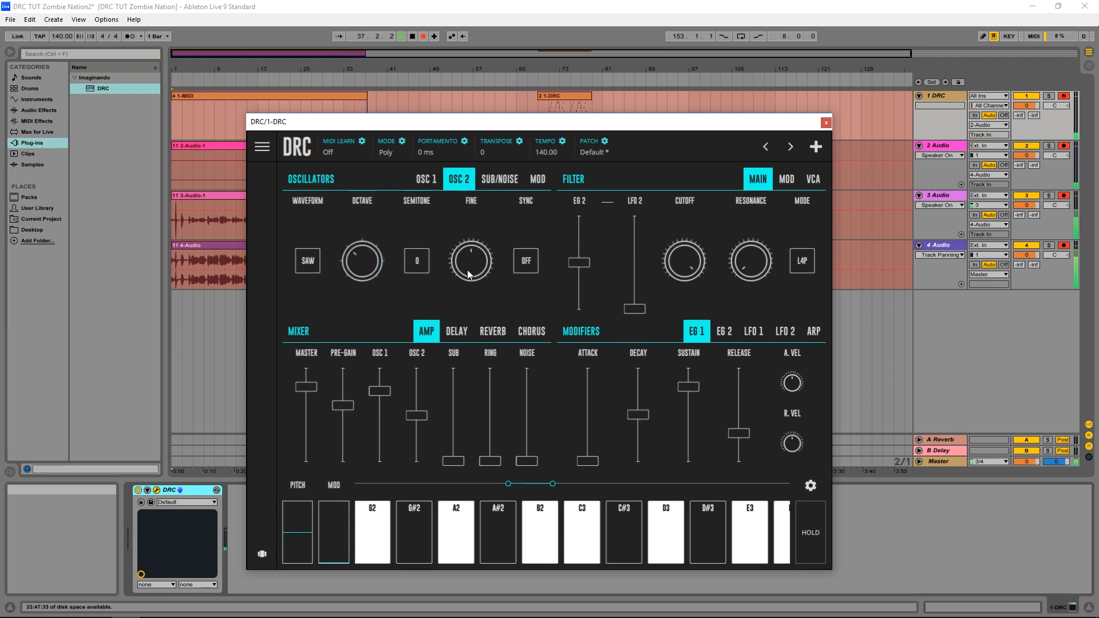
pyautogui.moveTo(471, 261); pyautogui.dragTo(471, 239)
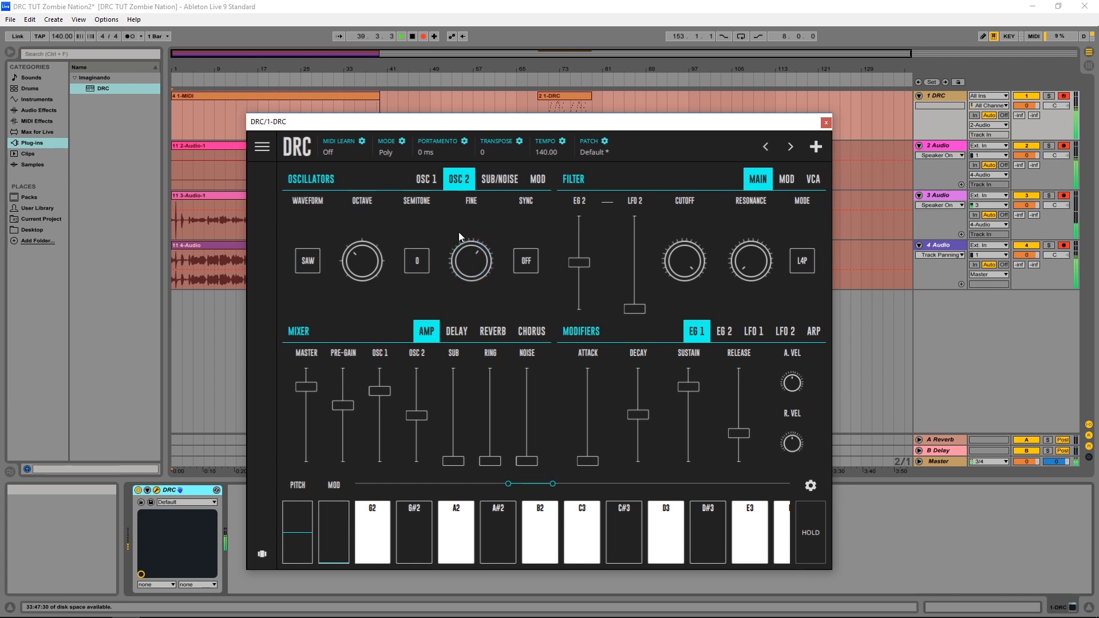
pyautogui.click(386, 152)
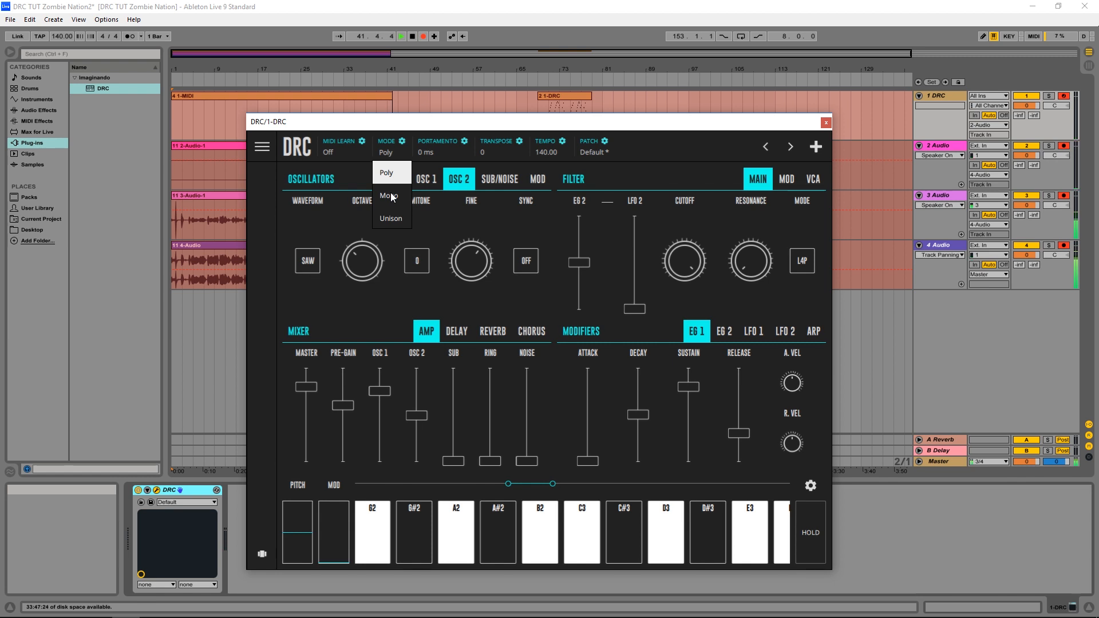
# Step: Switch DRC to Mono voice mode and bring up envelope 2's settings
pyautogui.click(388, 195)
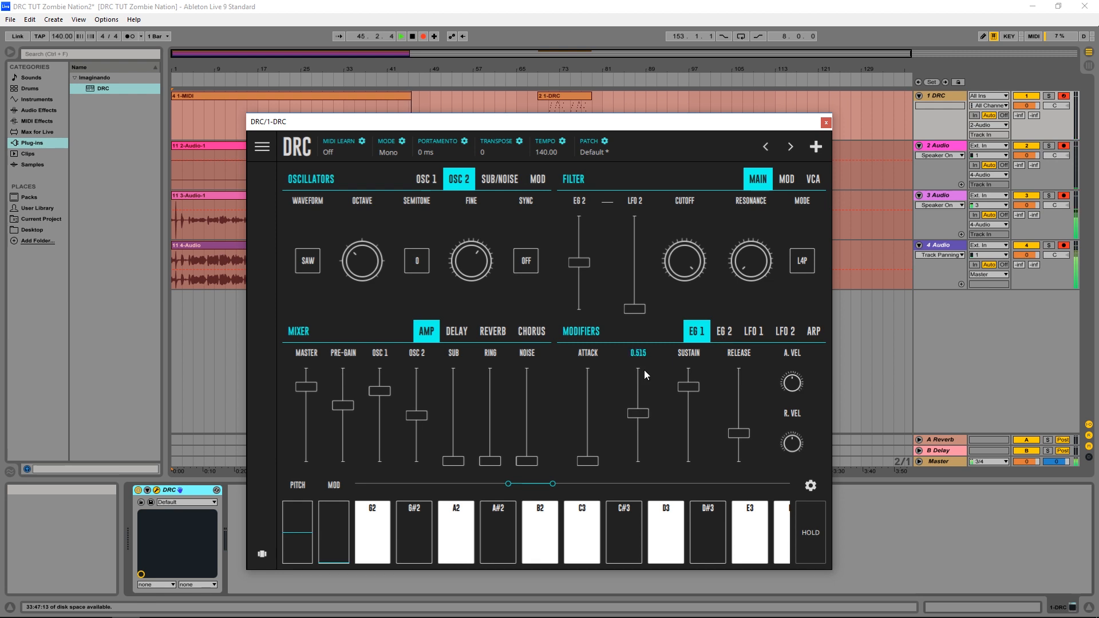
pyautogui.click(723, 330)
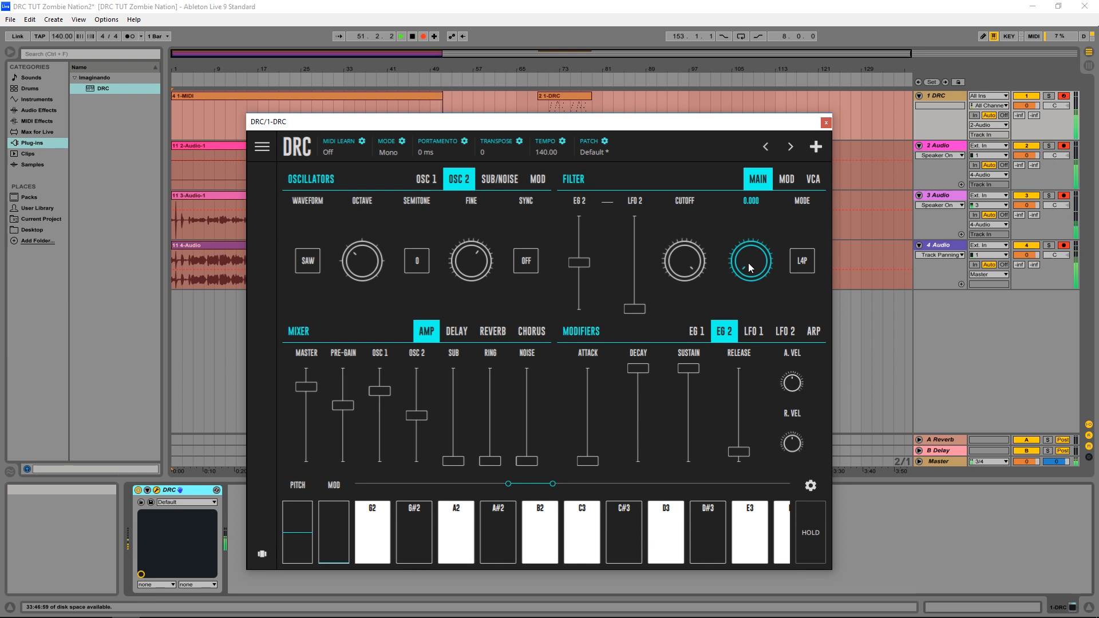
# Step: Raise filter resonance, add reverb, and close the DRC window back to the arrangement
pyautogui.moveTo(749, 270); pyautogui.dragTo(737, 225)
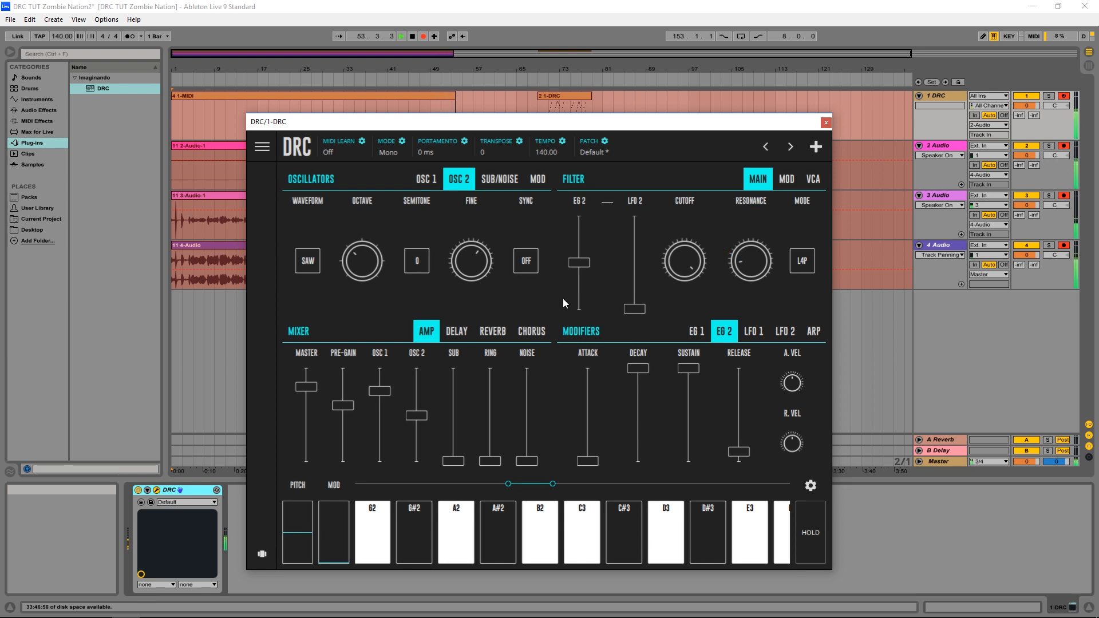
pyautogui.click(491, 330)
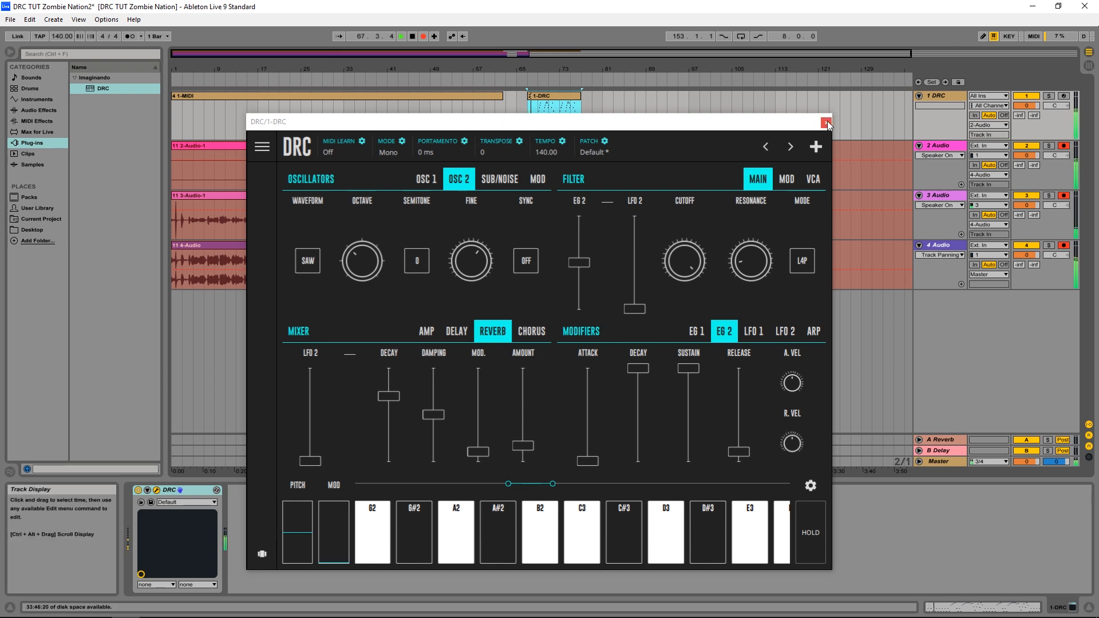
pyautogui.click(826, 122)
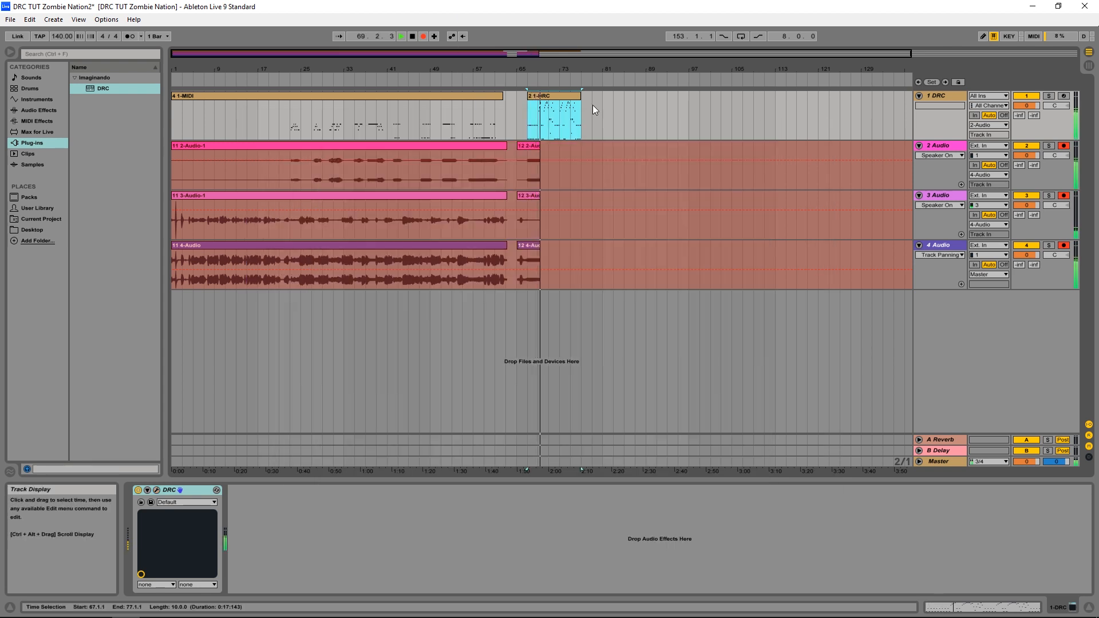